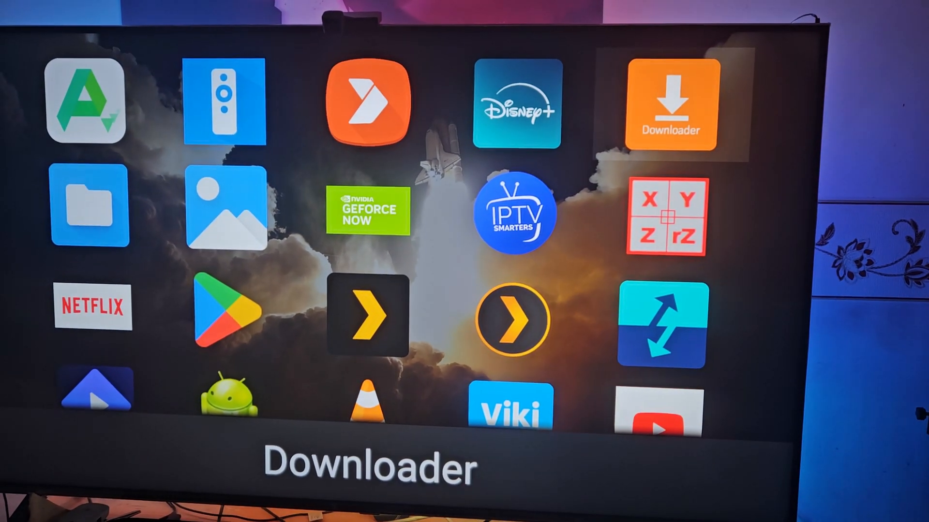
# Leave the Apps grid for the launcher home screen showing Send Files To TV.
pyautogui.press('home')
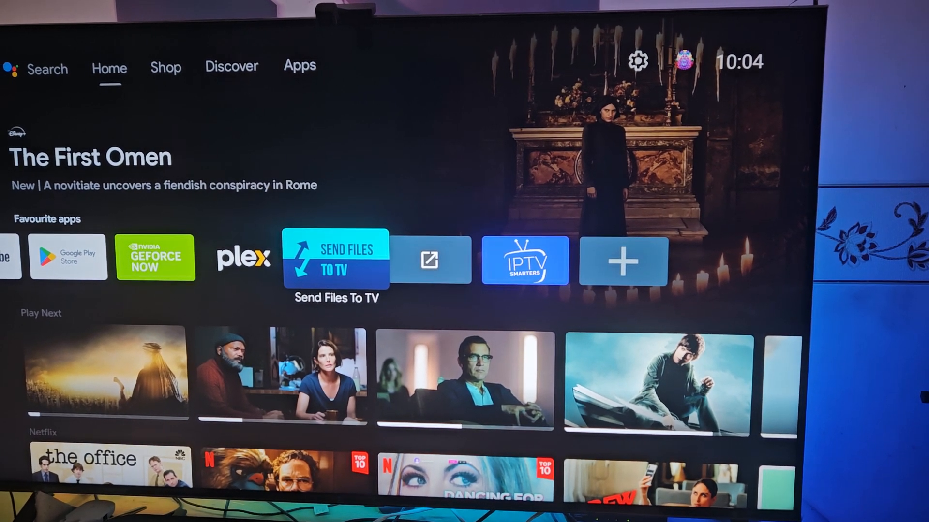
pyautogui.click(335, 259)
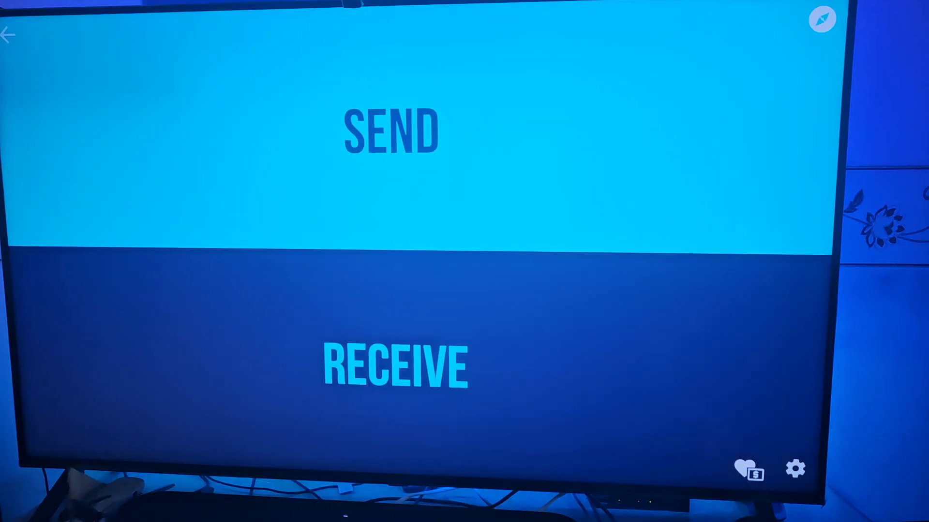
pyautogui.click(391, 130)
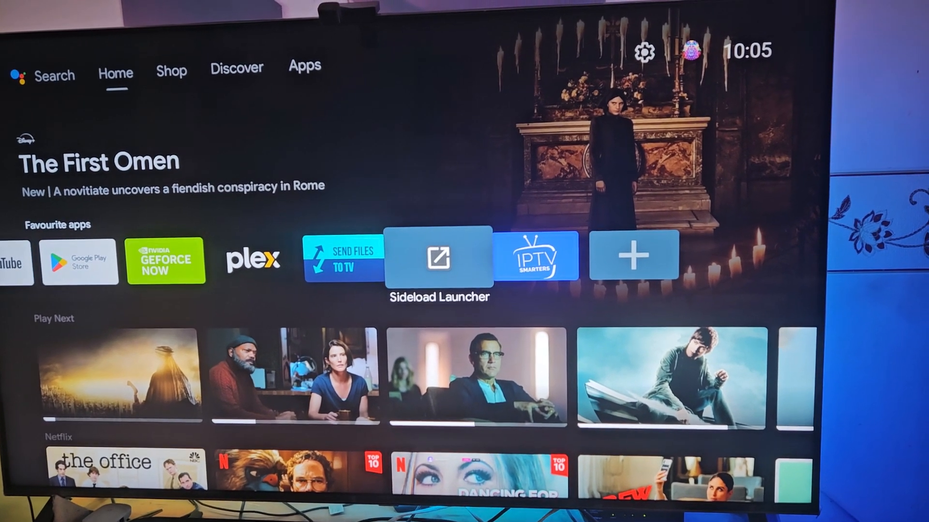
# Open Settings and navigate to Device Preferences > Storage.
pyautogui.click(438, 256)
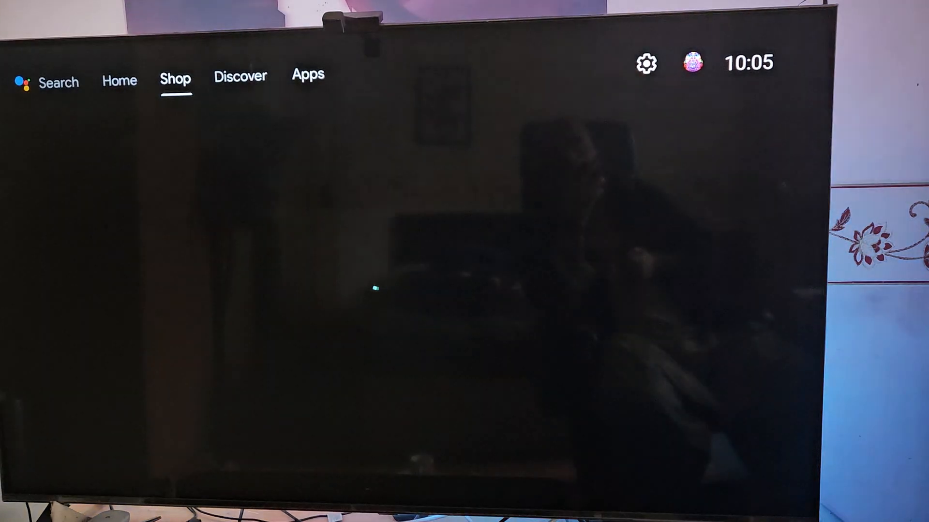
pyautogui.click(311, 76)
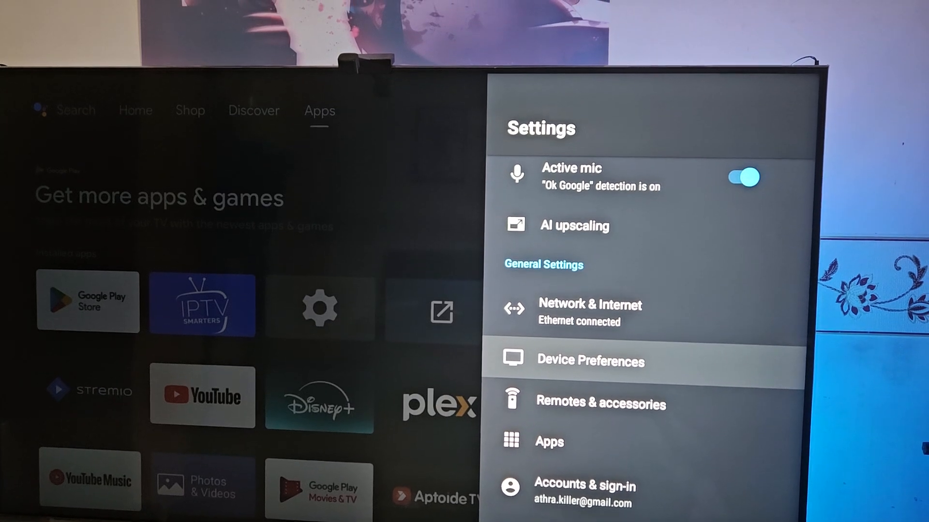
pyautogui.click(589, 360)
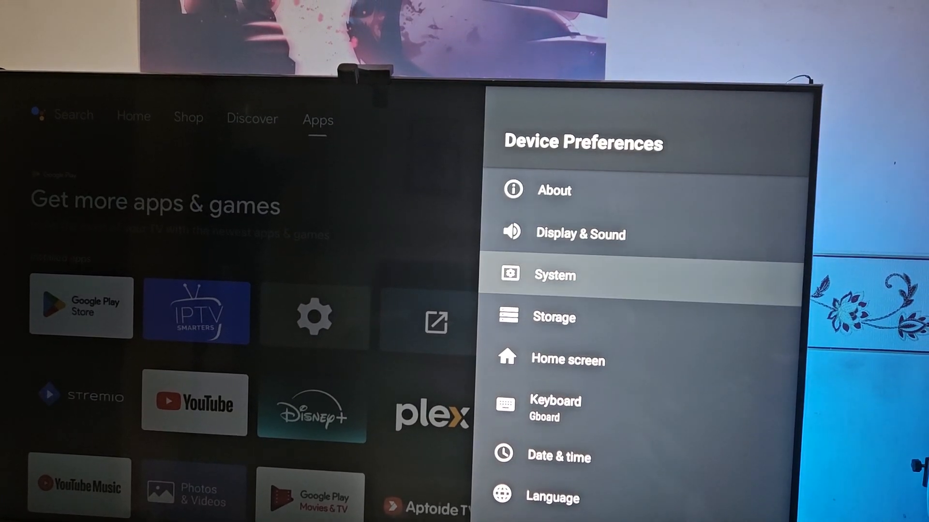
pyautogui.click(554, 317)
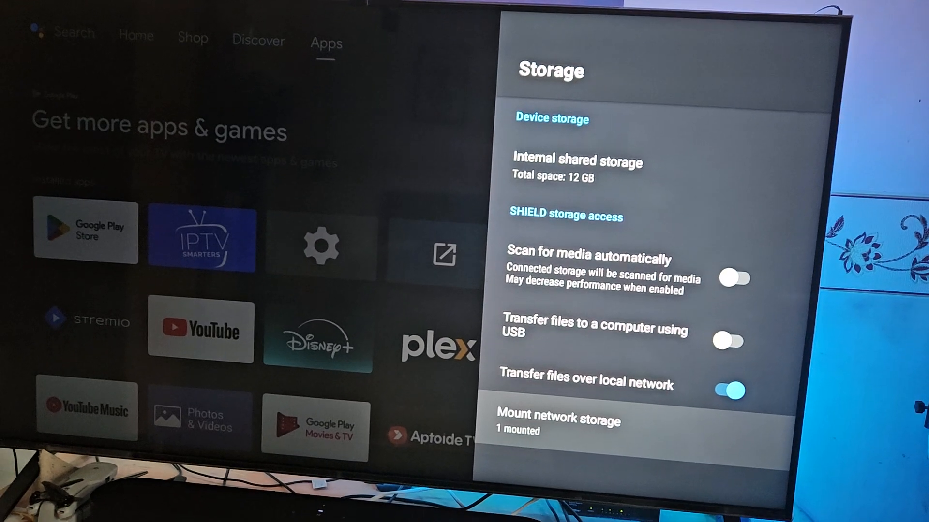
# View the mounted PIHOLE network storage shares, then return to Device Preferences.
pyautogui.click(557, 420)
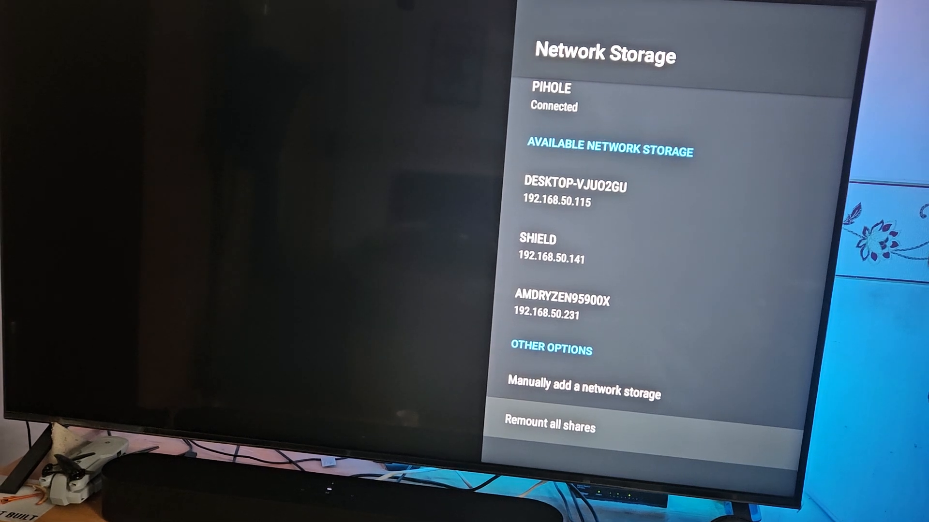
pyautogui.press('Back')
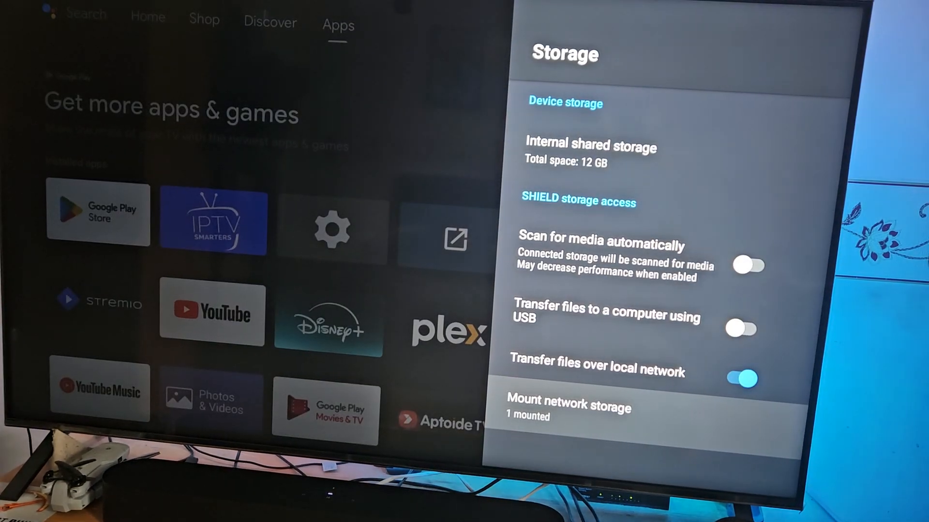
pyautogui.press('Back')
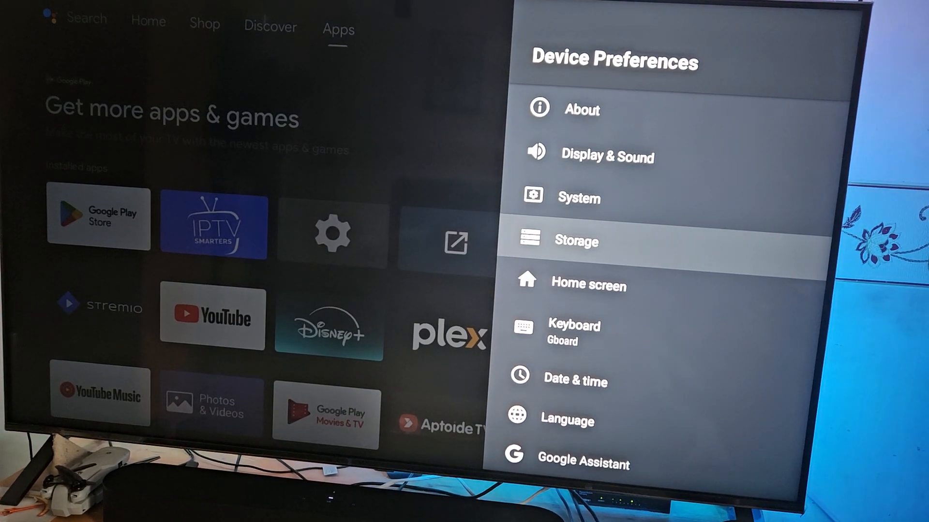